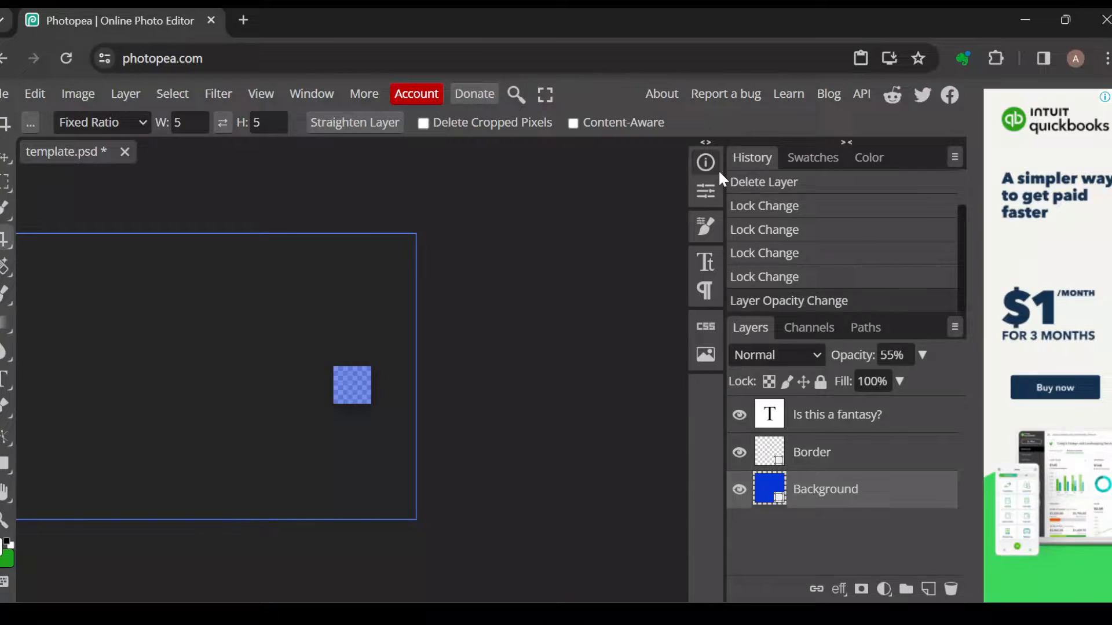
mouse_move(451, 273)
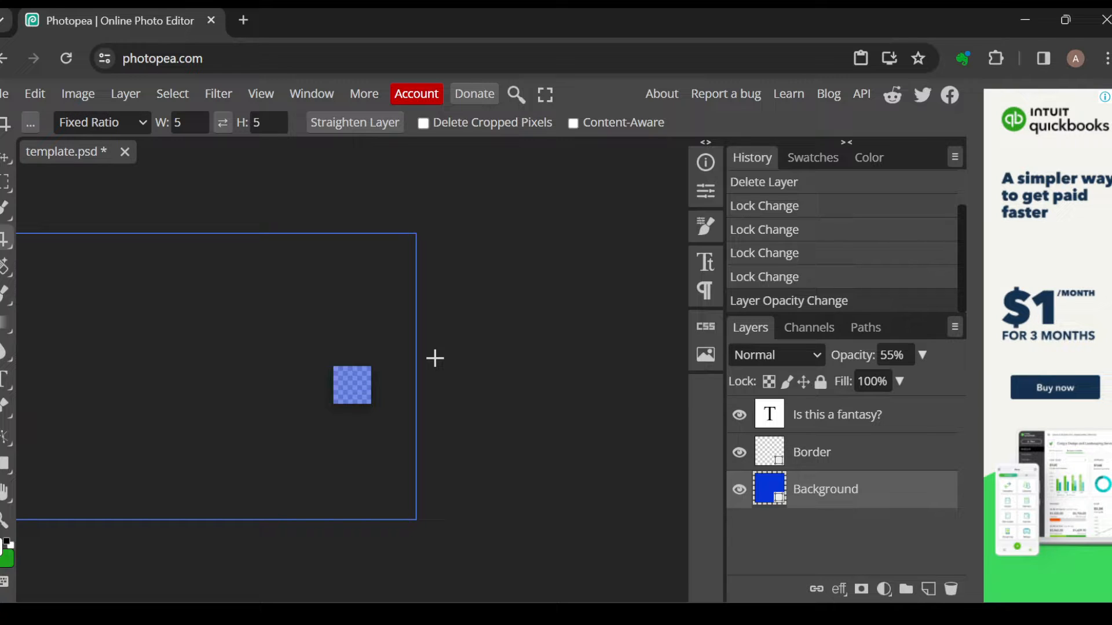
mouse_move(676, 312)
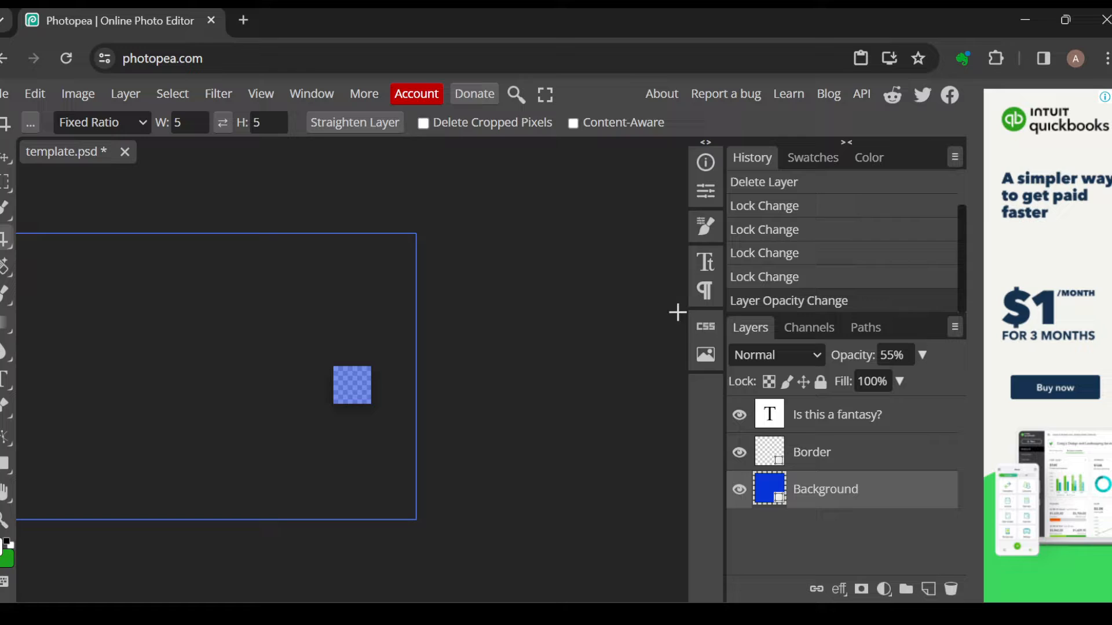
mouse_move(779, 319)
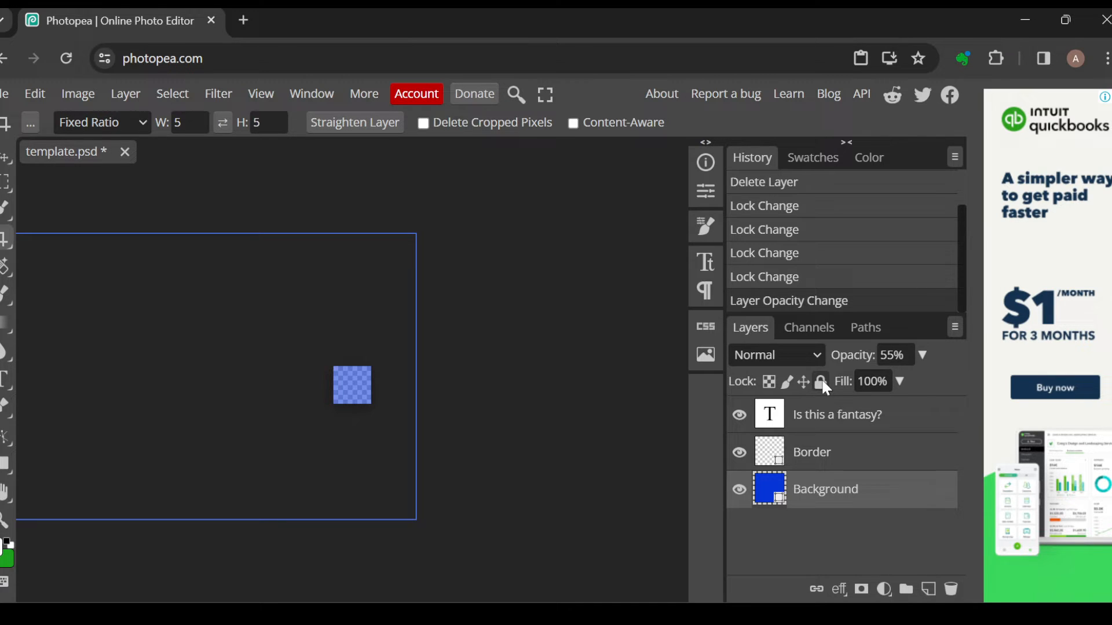
Step: Apply Lock All to the Background layer via its padlock icon
left_click(820, 381)
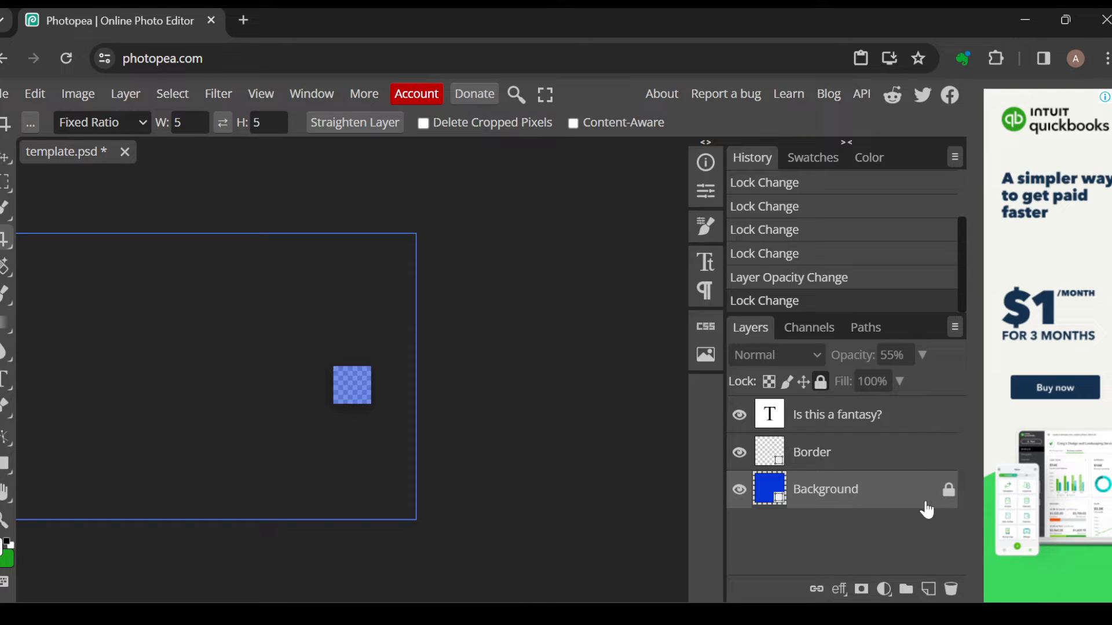
mouse_move(925, 489)
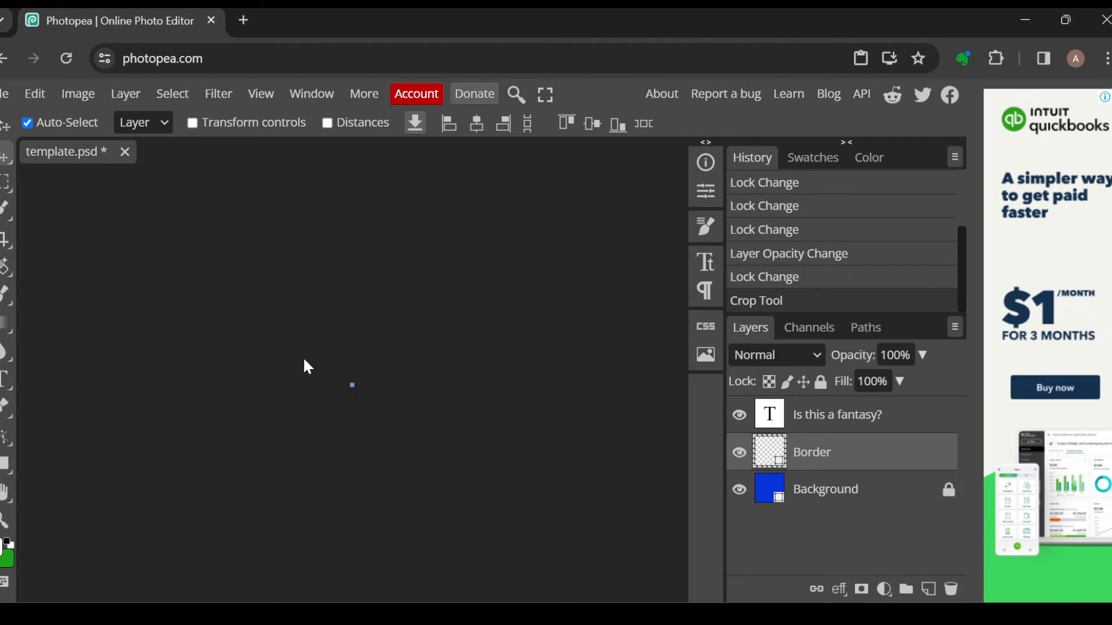
mouse_move(824, 426)
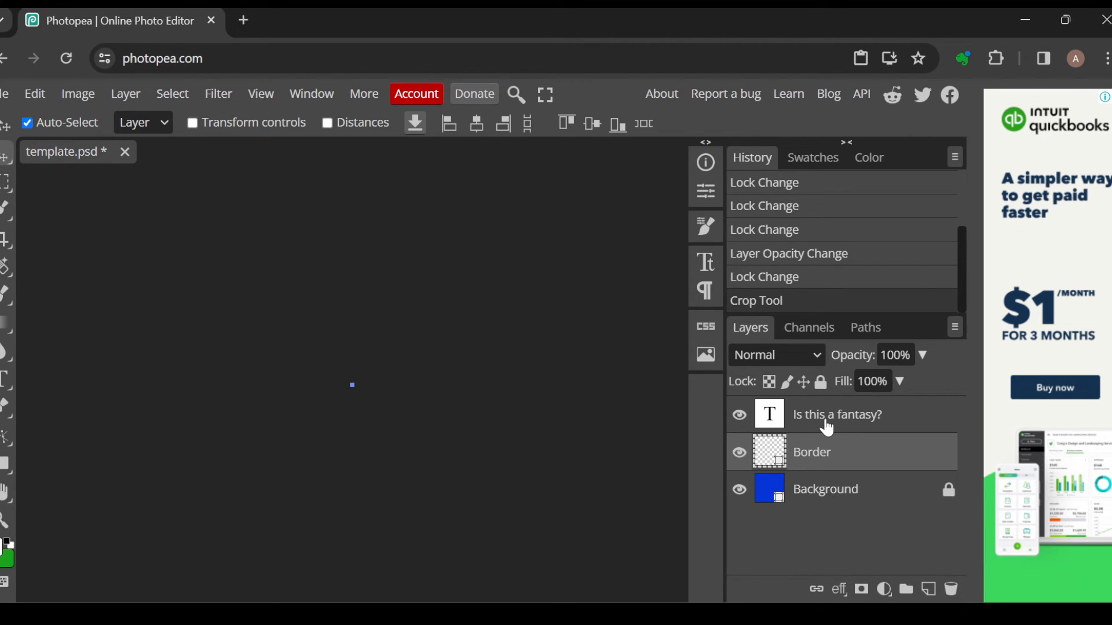
Step: Select the 'Is this a fantasy?' text layer and apply Lock All to it
left_click(837, 414)
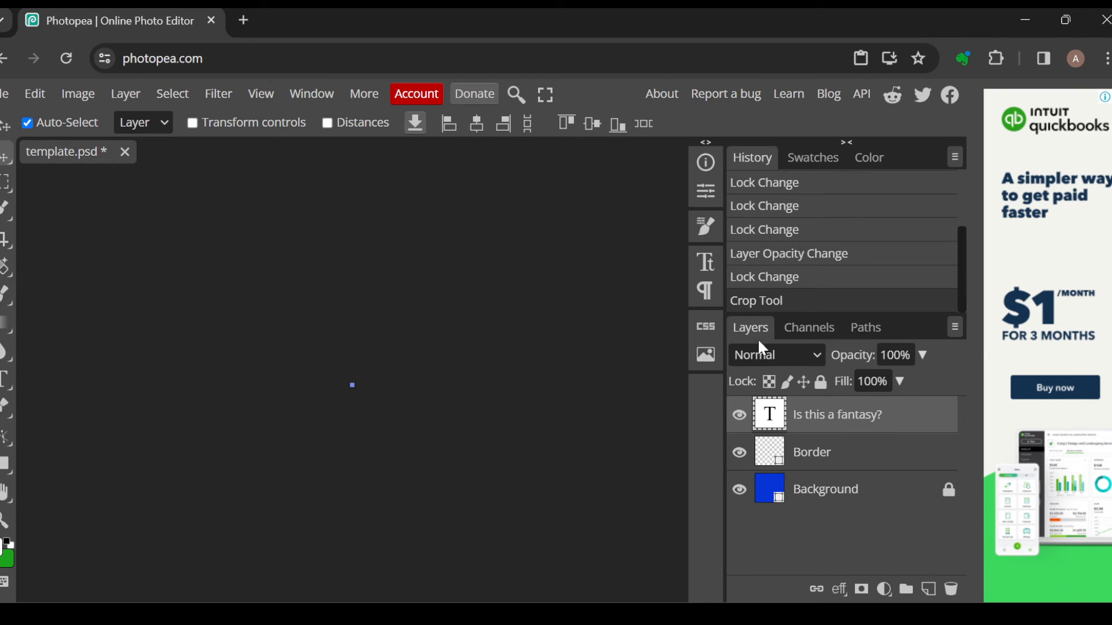
left_click(821, 381)
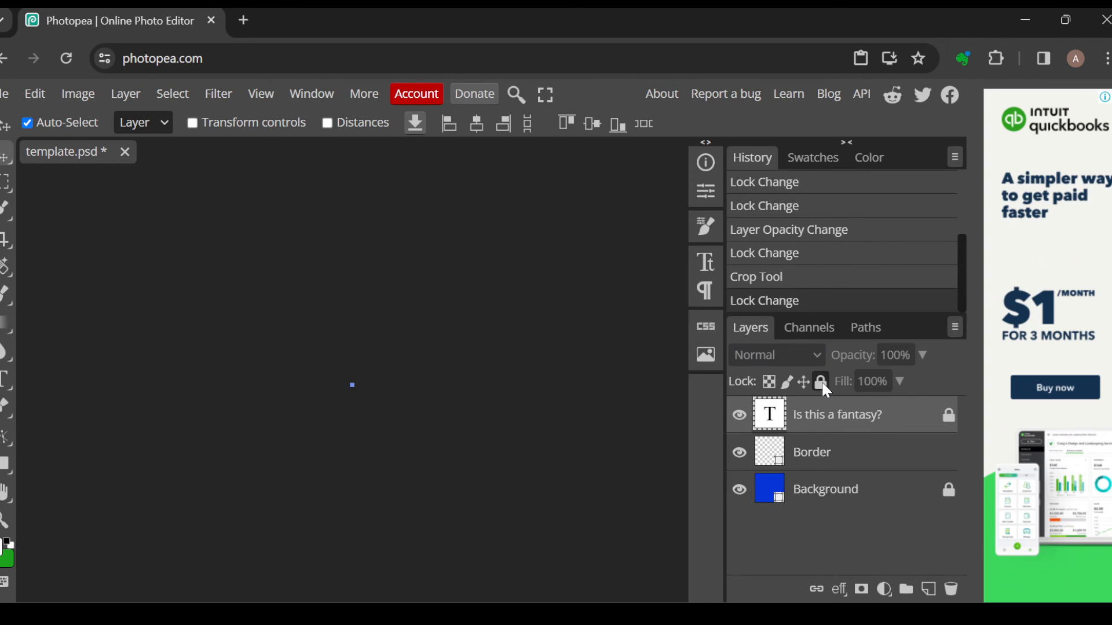